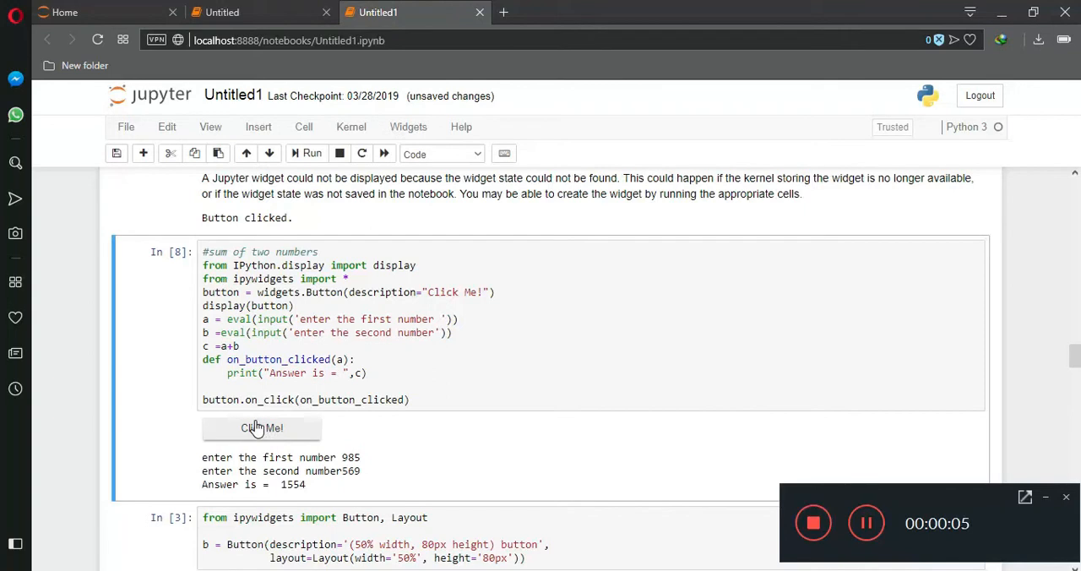
# Press the Click Me! button to print 'Answer is = 1554' again.
pyautogui.click(262, 427)
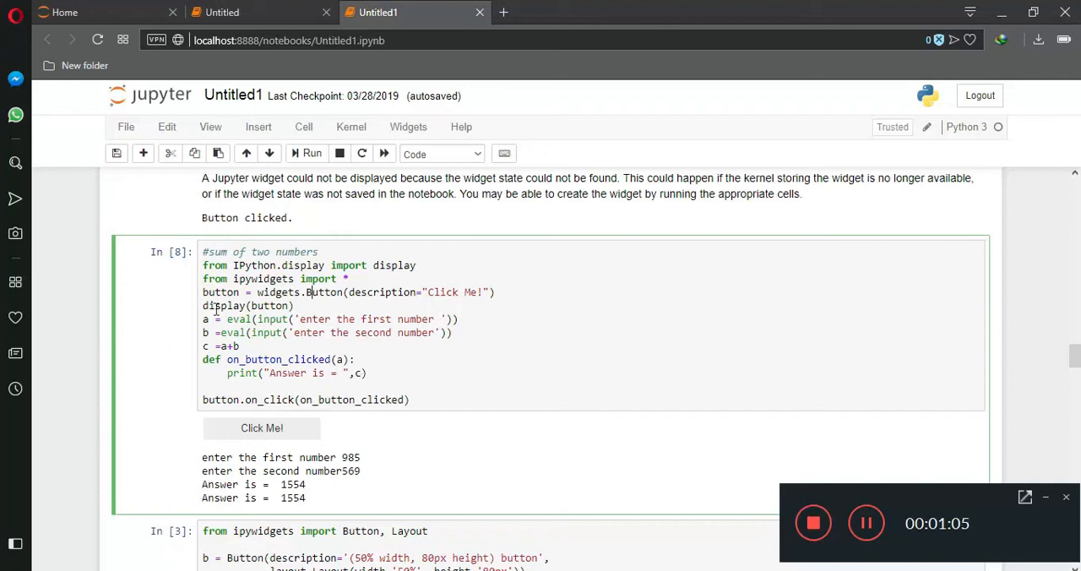
pyautogui.moveTo(311, 165)
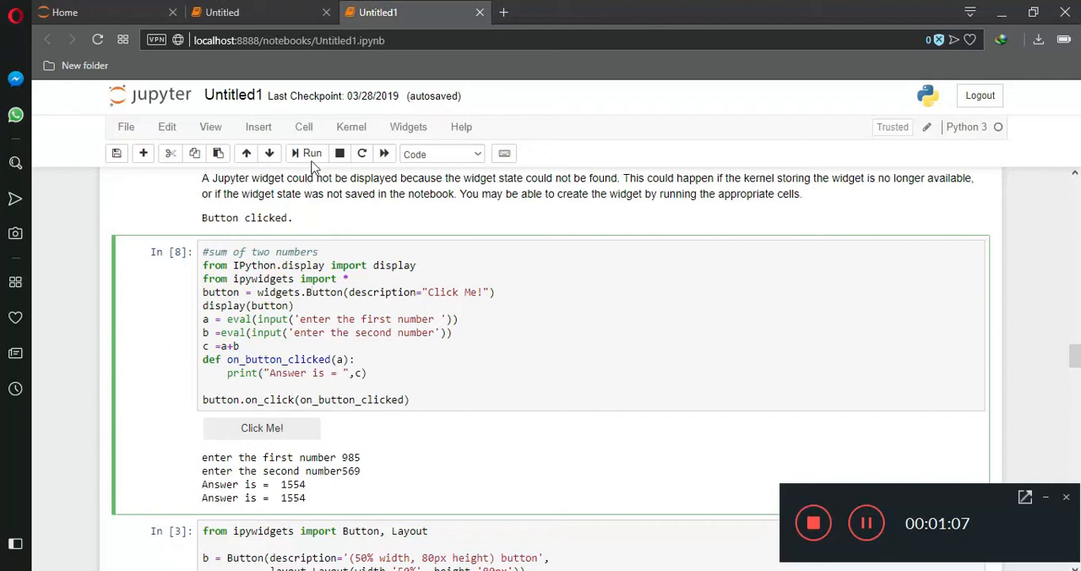
# Rerun the cell with inputs 65 and 123, then press Click Me! to print 188.
pyautogui.click(306, 154)
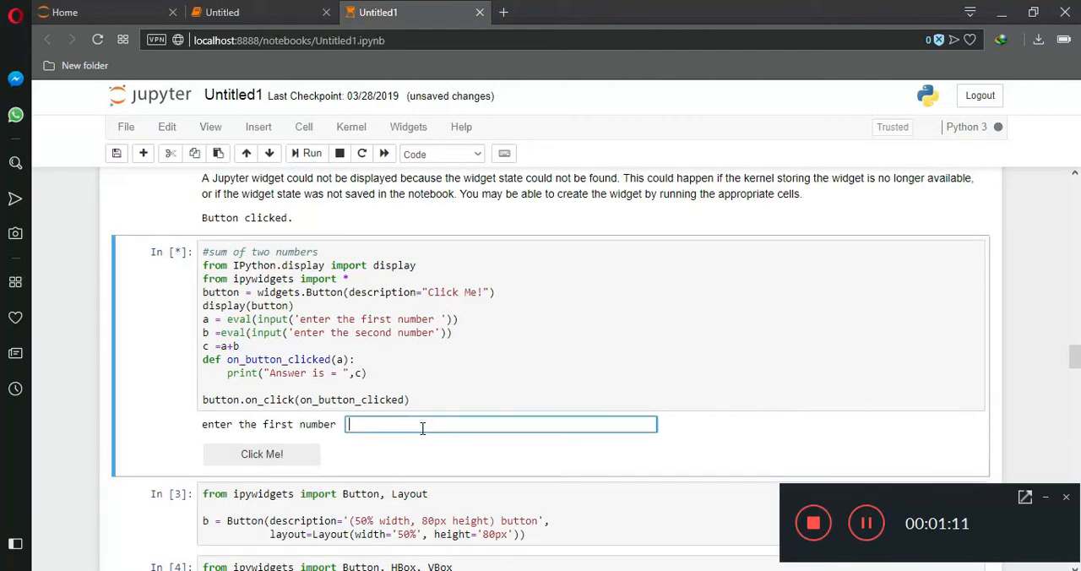
pyautogui.write('65')
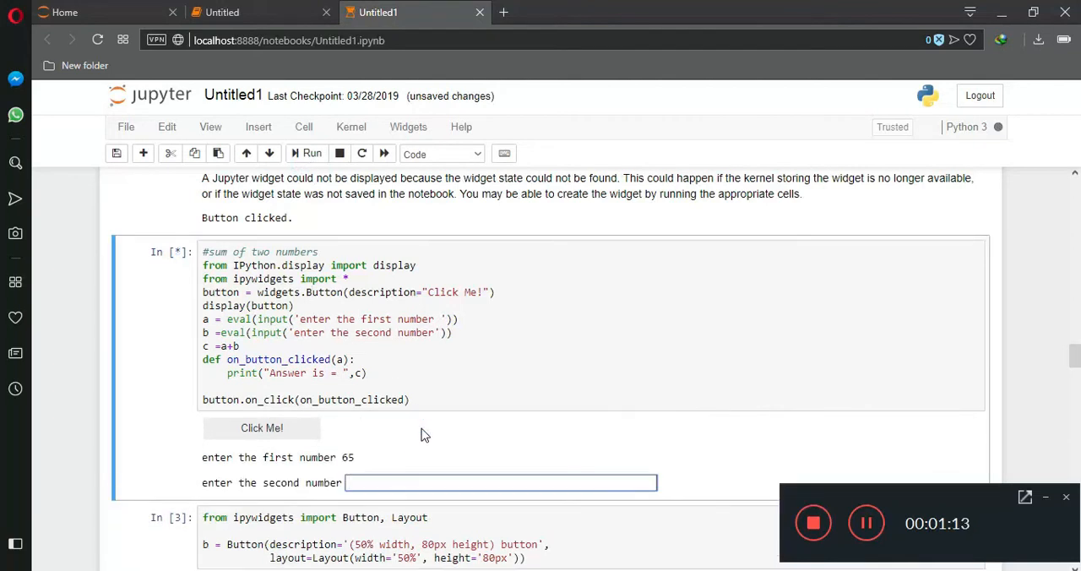
pyautogui.write('123')
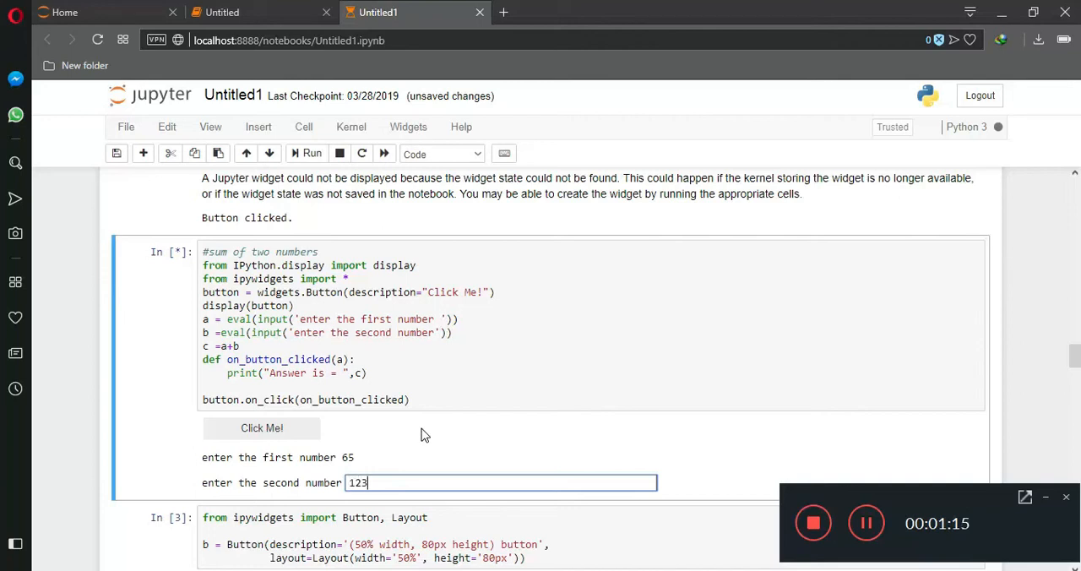
pyautogui.press('Return')
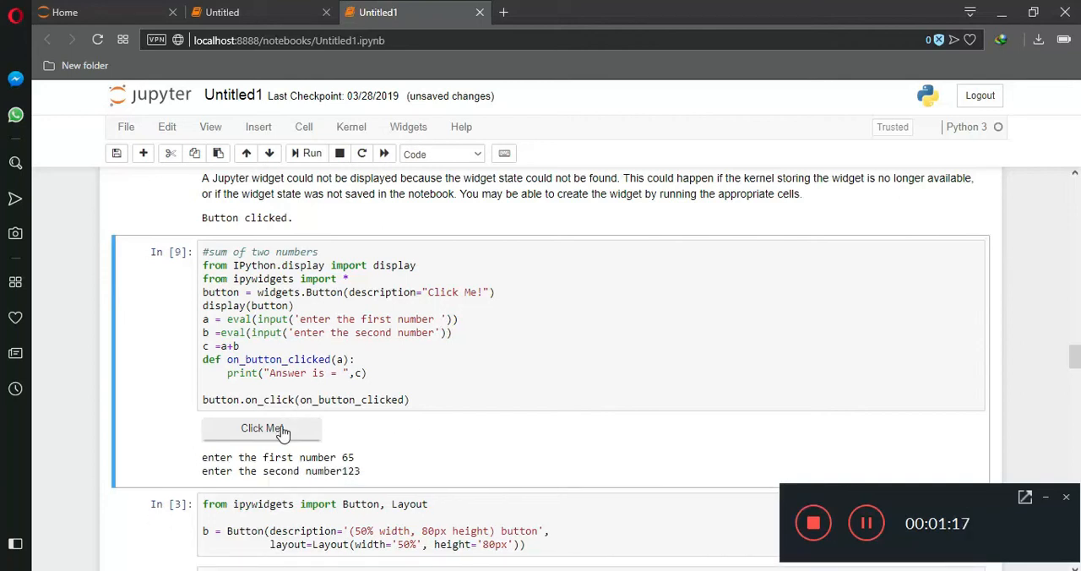
pyautogui.click(261, 427)
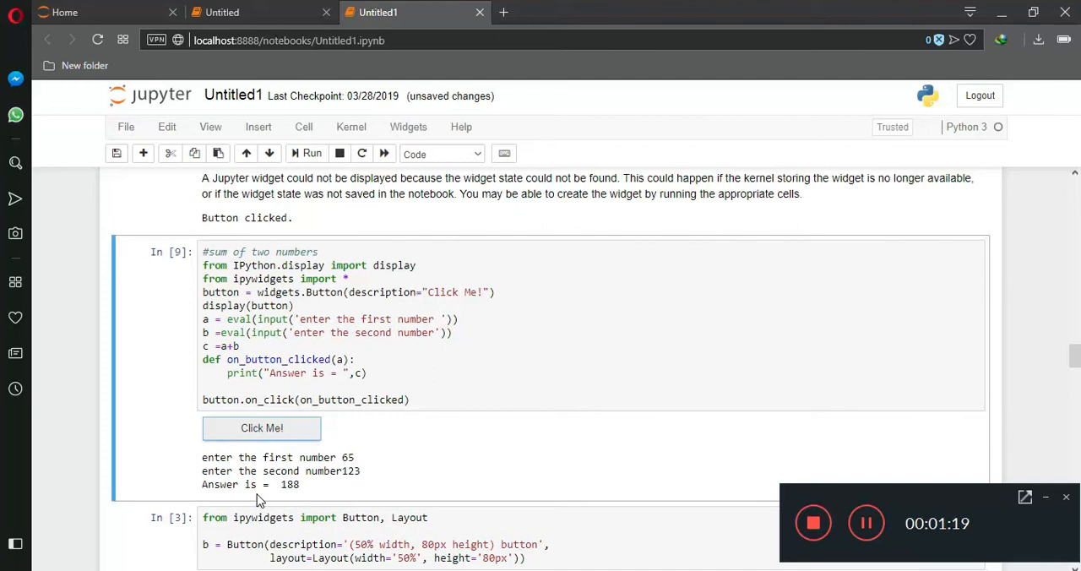